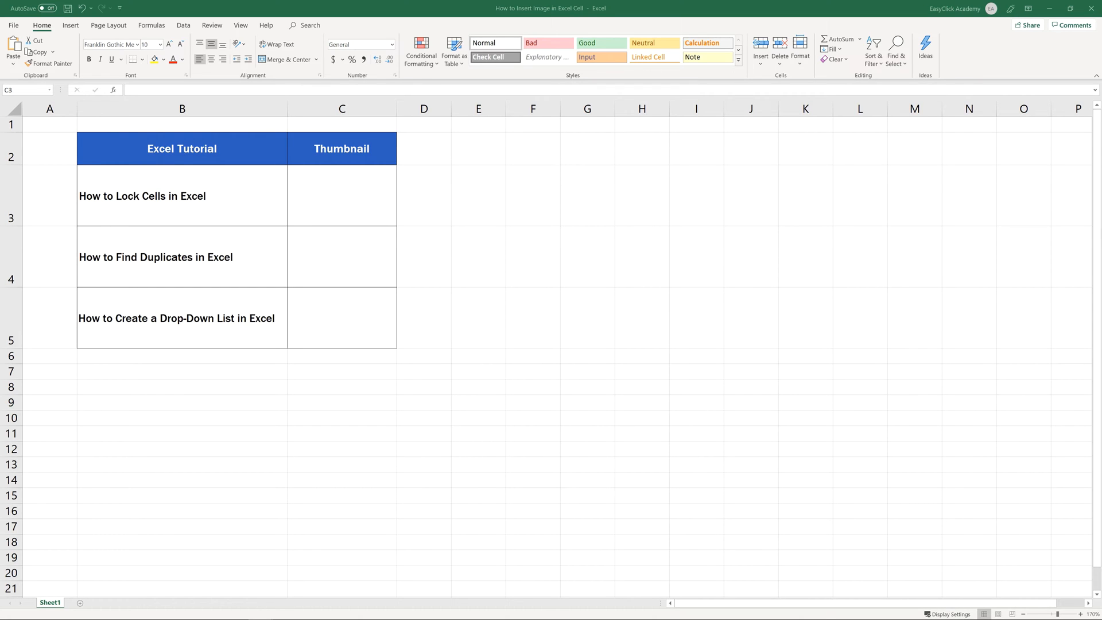
- With cell C3 selected, insert the three thumbnail pictures from the Thumbnaily folder via Insert > Pictures
left_click(114, 51)
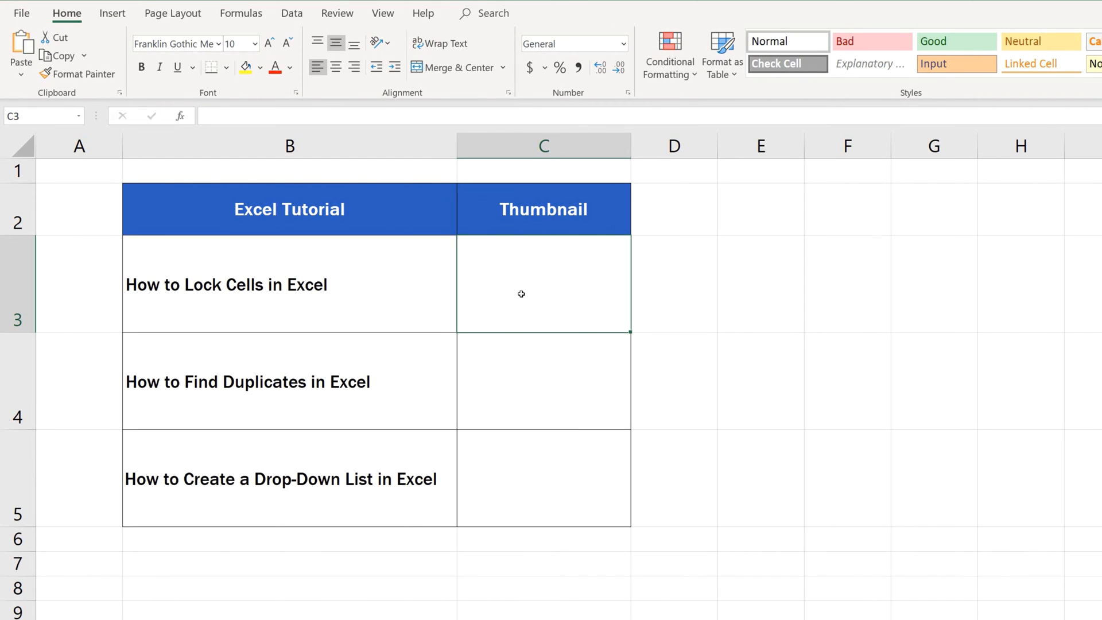
left_click(111, 12)
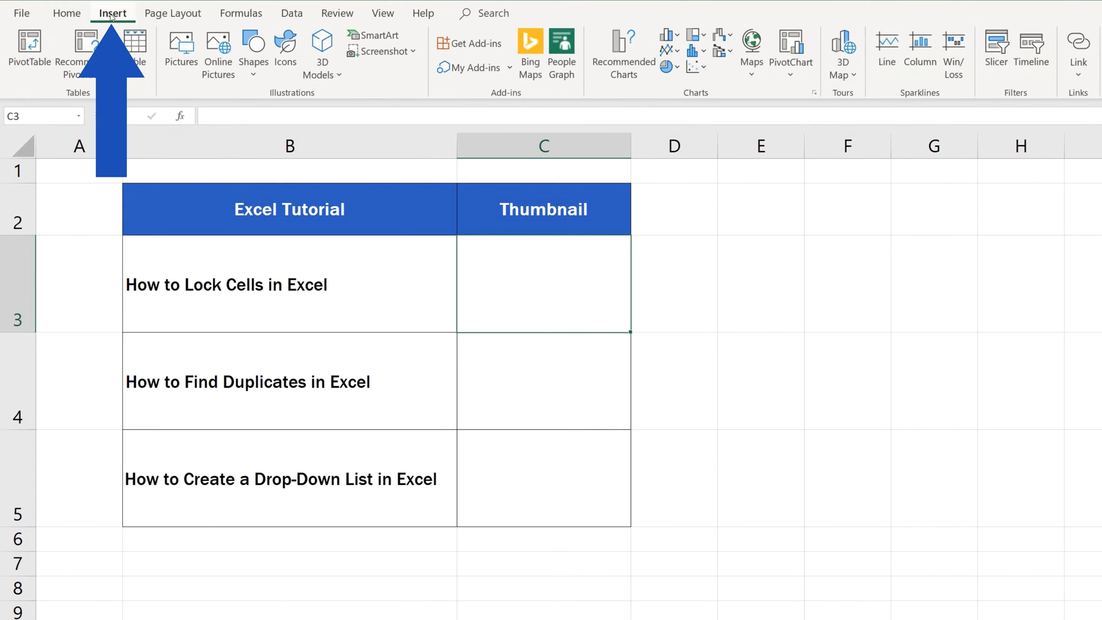
mouse_move(182, 52)
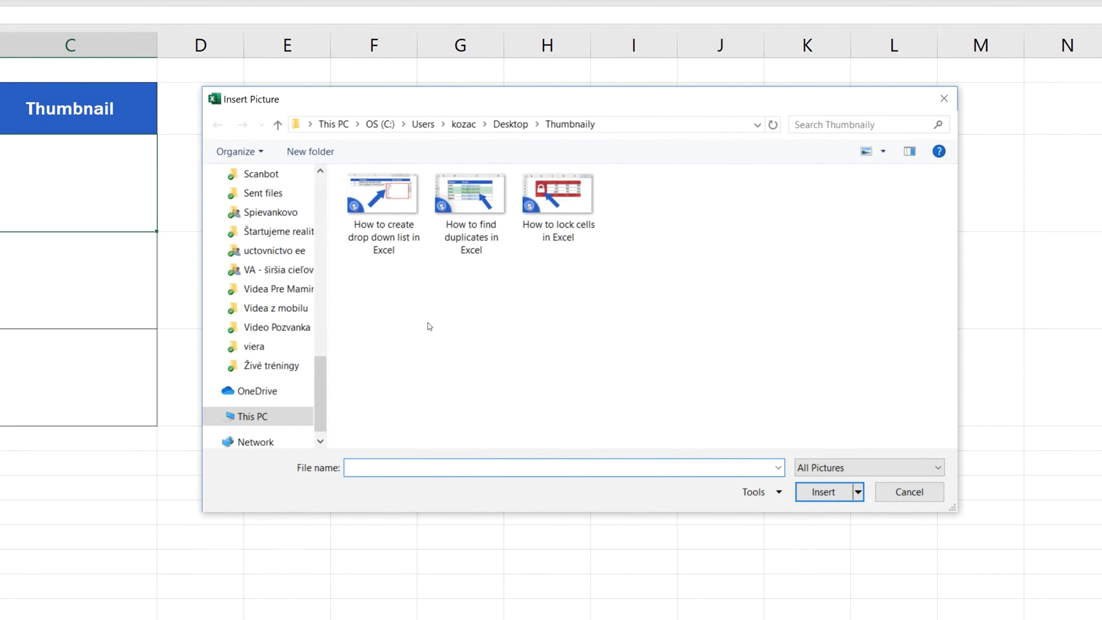
left_click(383, 191)
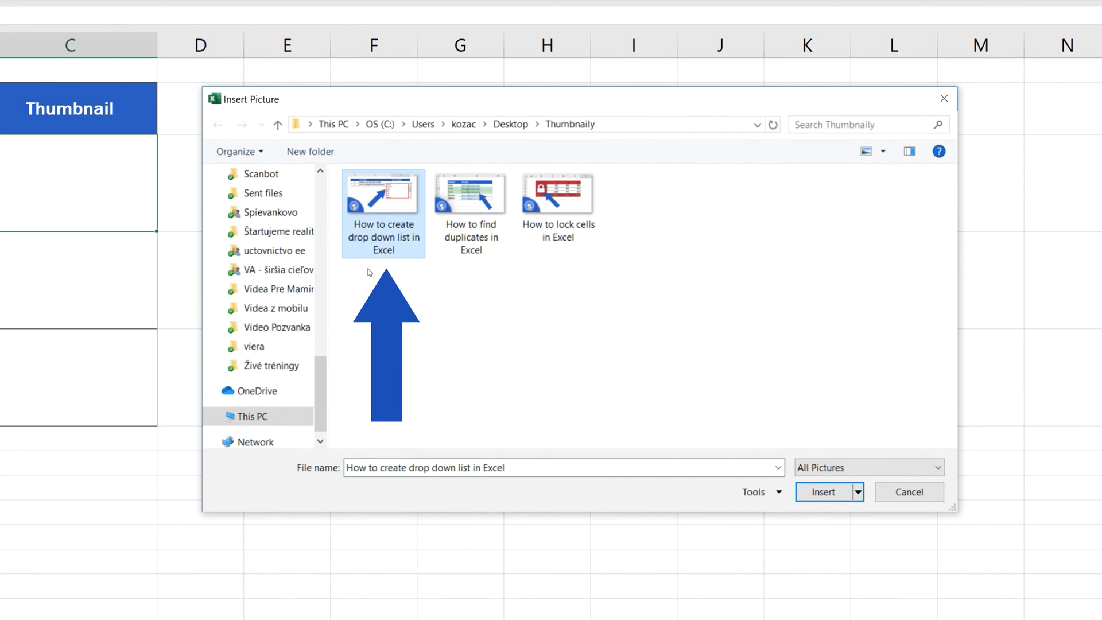
left_click(558, 192)
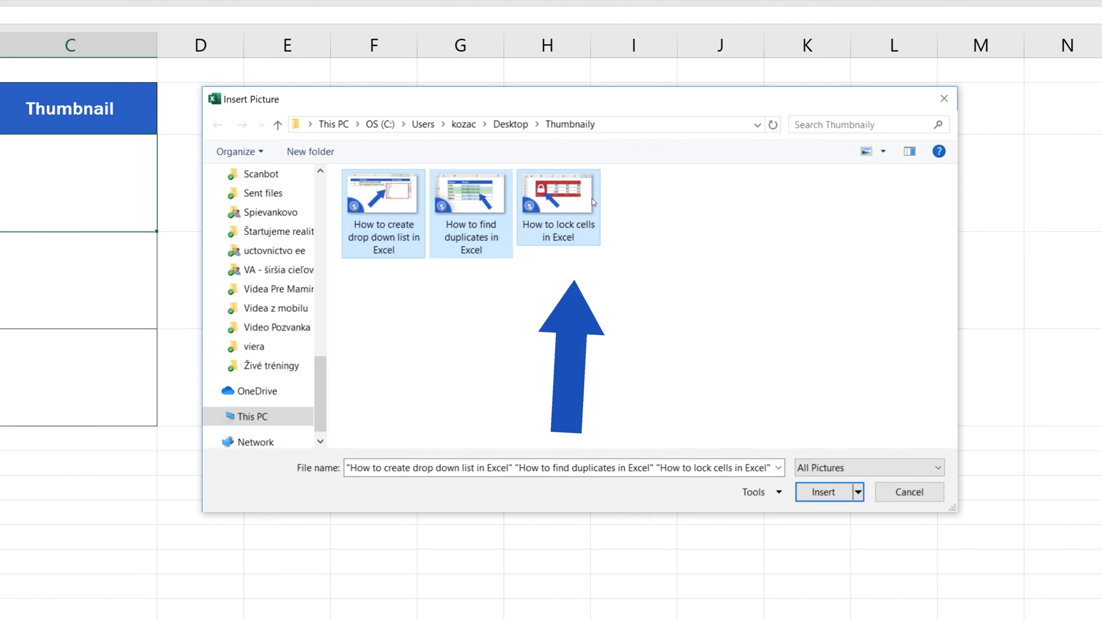
left_click(823, 491)
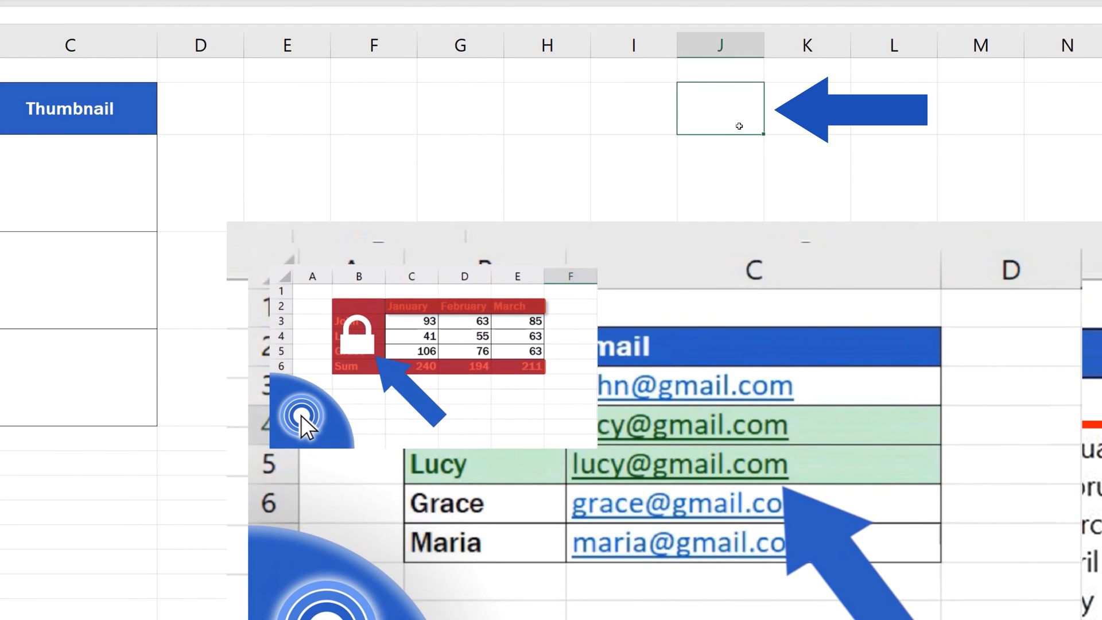
- Shrink the lock-cells picture to thumbnail size and fit it neatly within cell C3
left_click(434, 351)
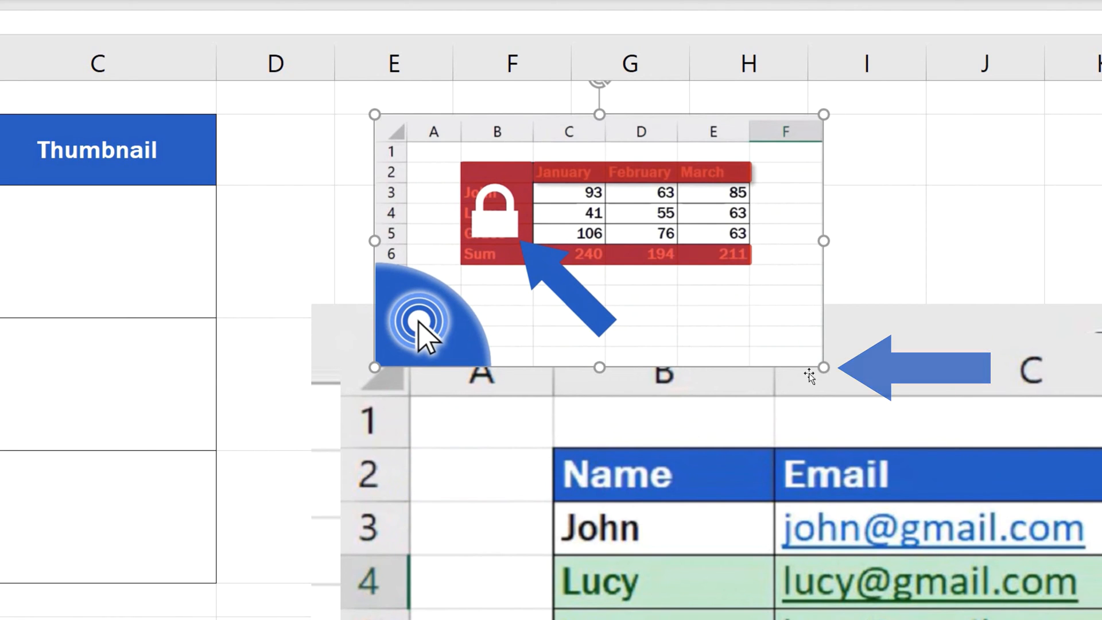
left_click_drag(821, 368, 484, 165)
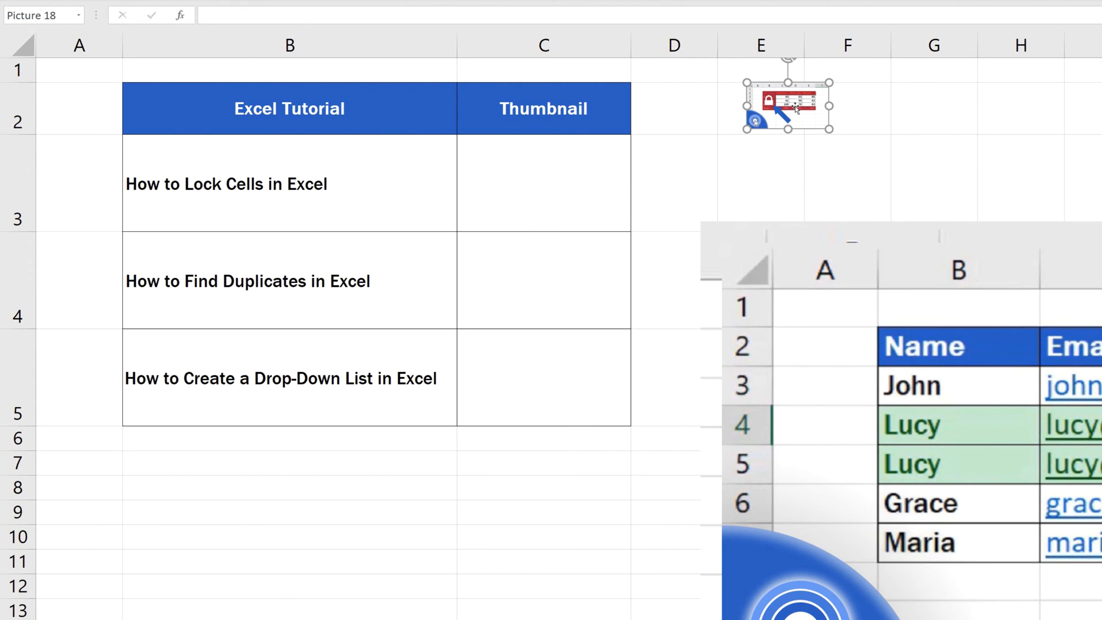
left_click_drag(785, 98, 497, 158)
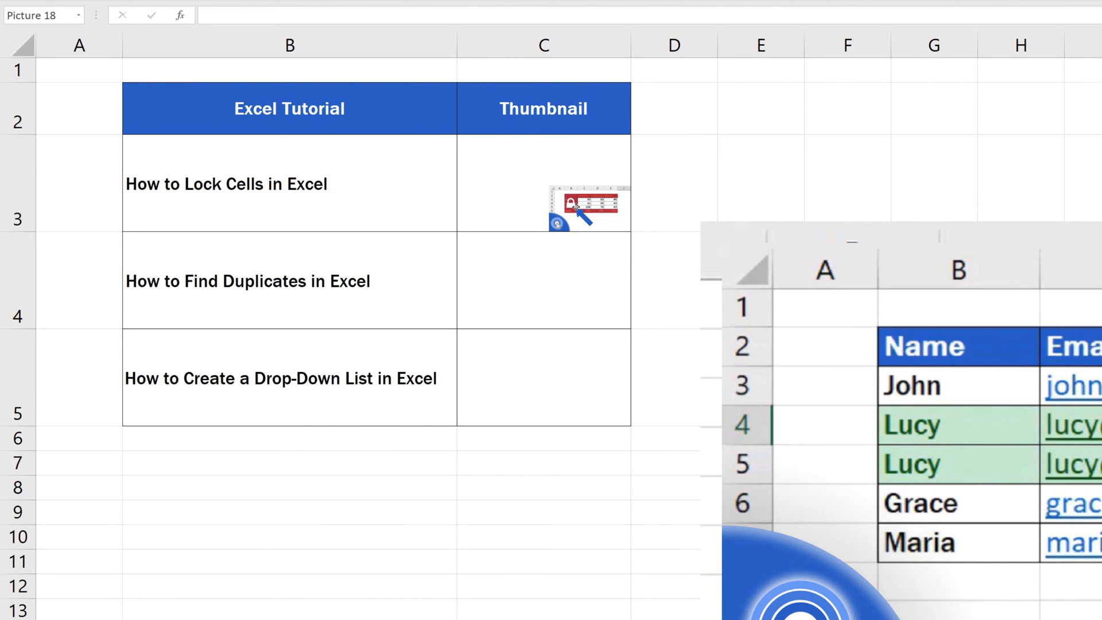
left_click_drag(587, 207, 496, 158)
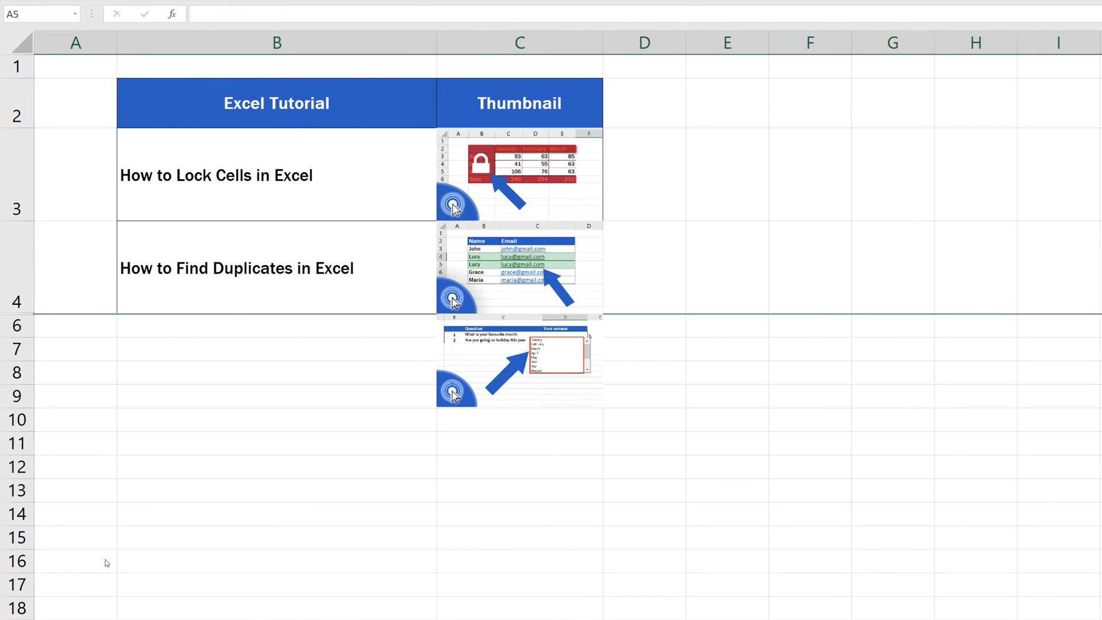
mouse_move(579, 561)
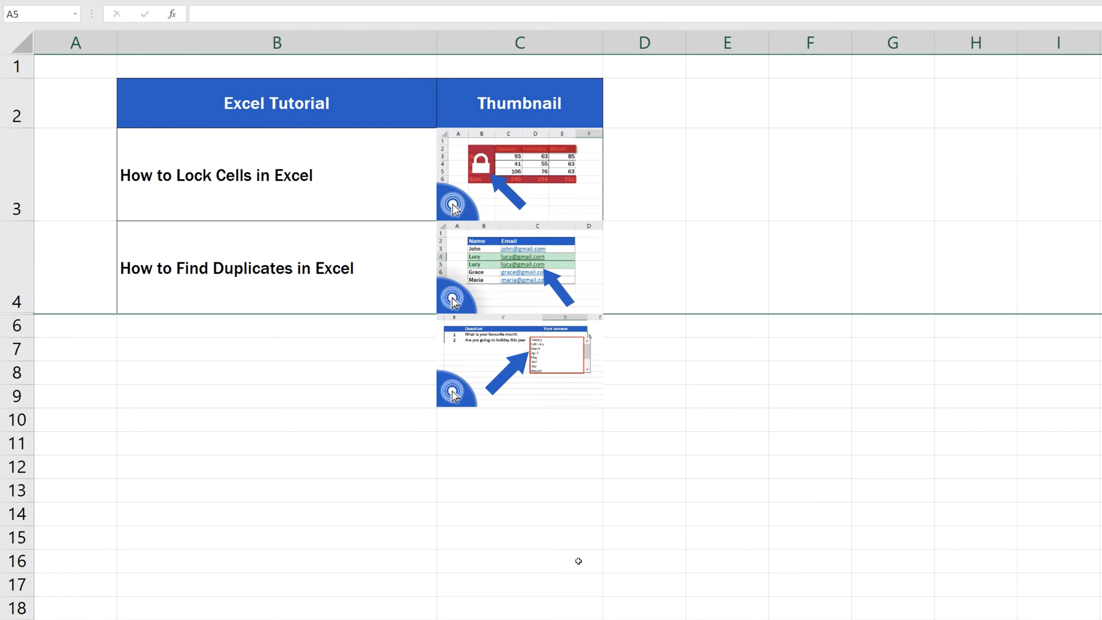
mouse_move(603, 559)
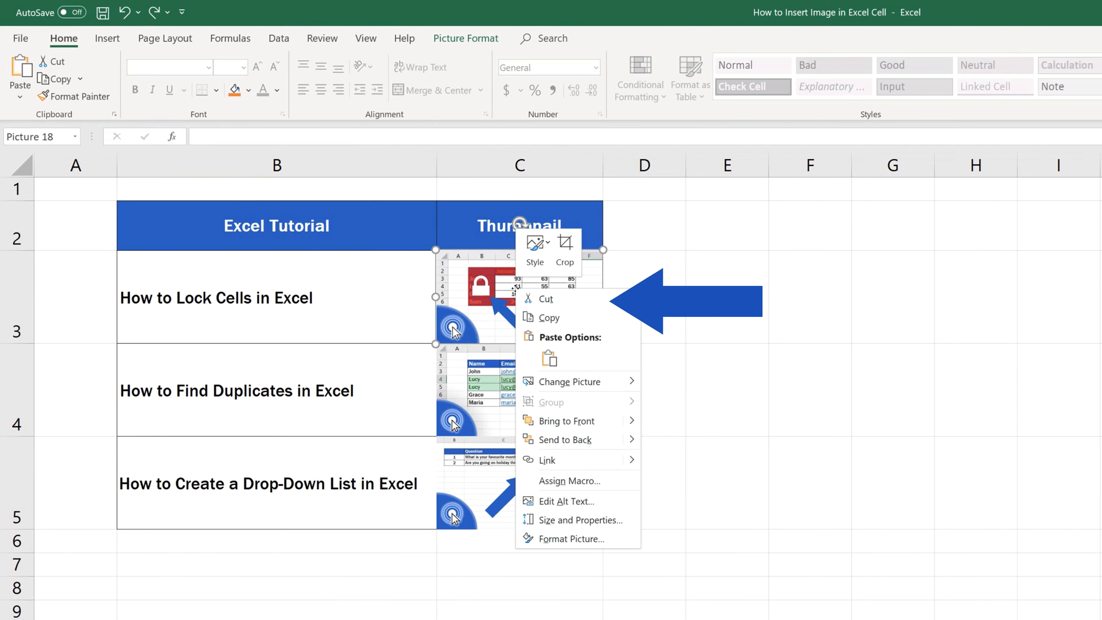
mouse_move(571, 538)
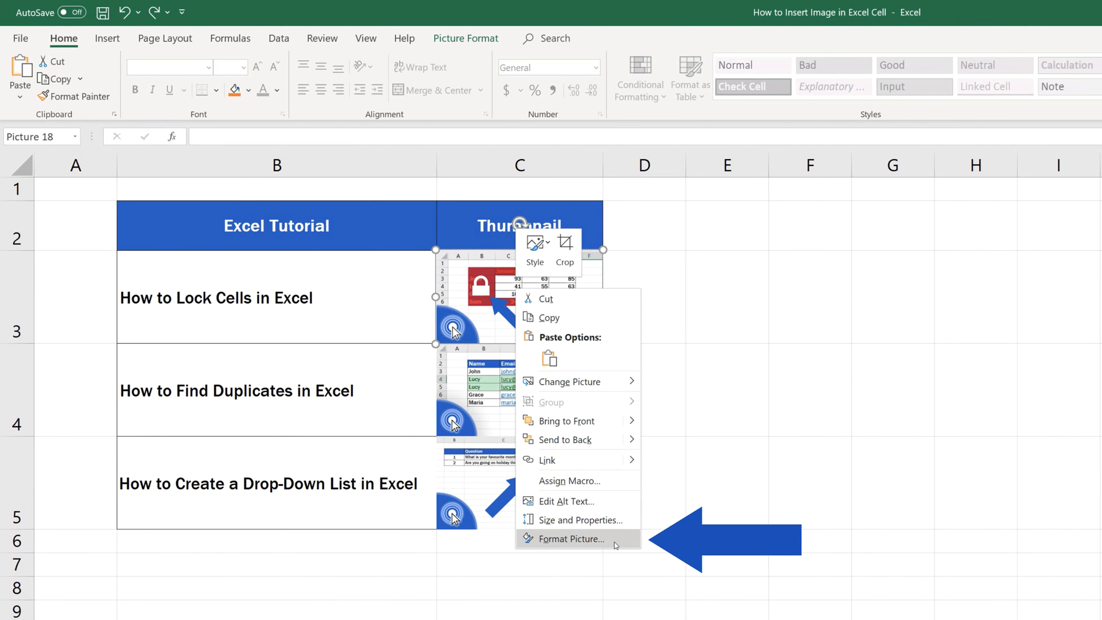
- In Format Picture > Size & Properties, set the lock-cells thumbnail to Move and size with cells
left_click(571, 538)
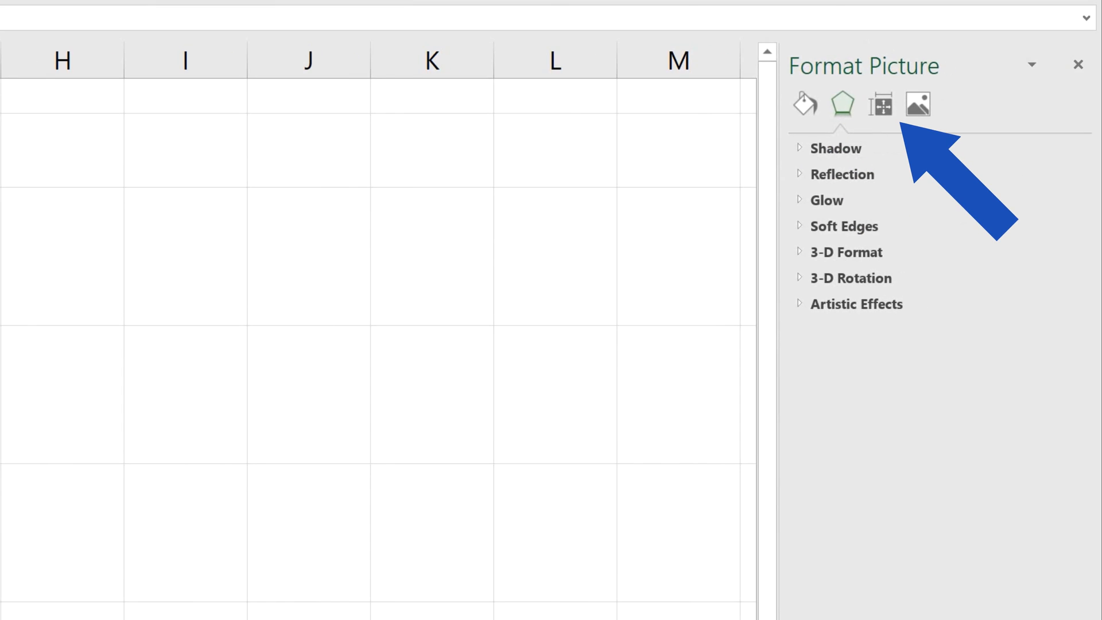
mouse_move(879, 104)
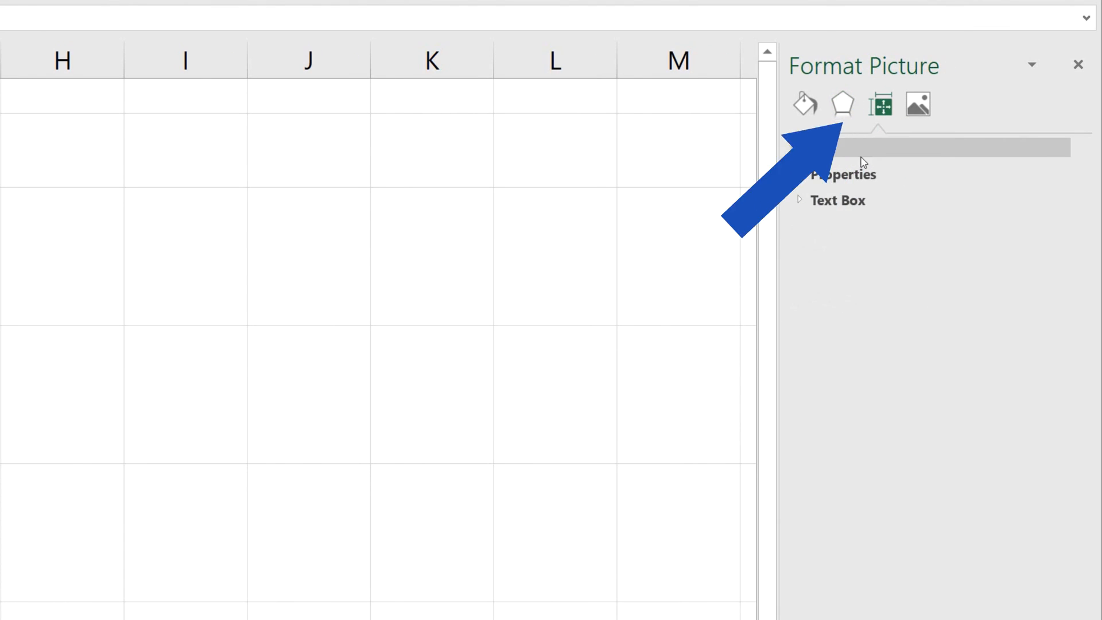
left_click(843, 175)
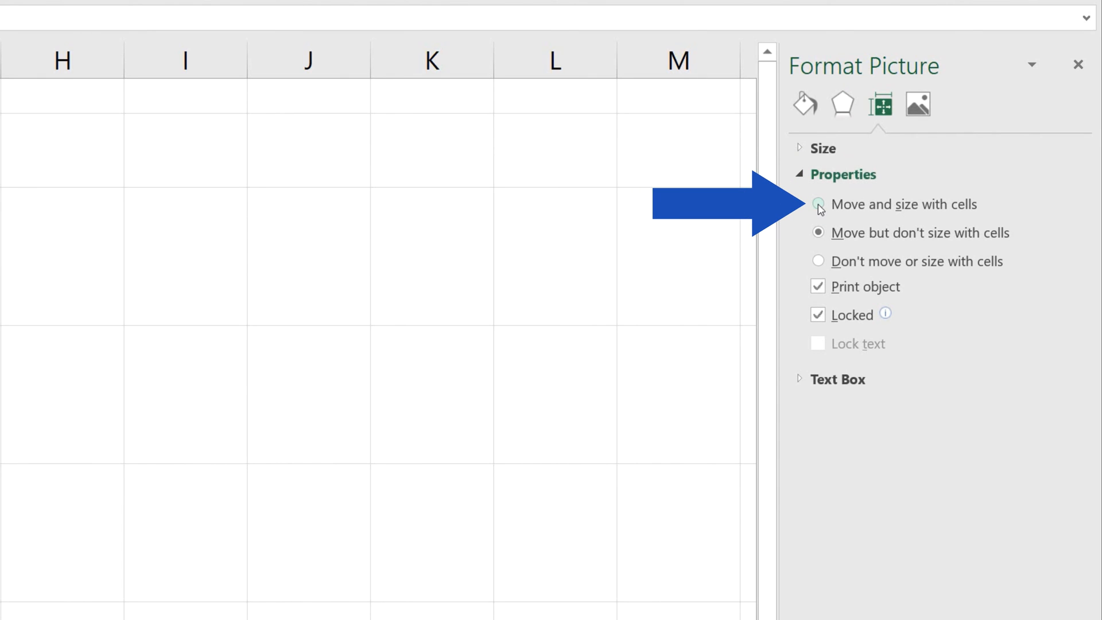
left_click(817, 205)
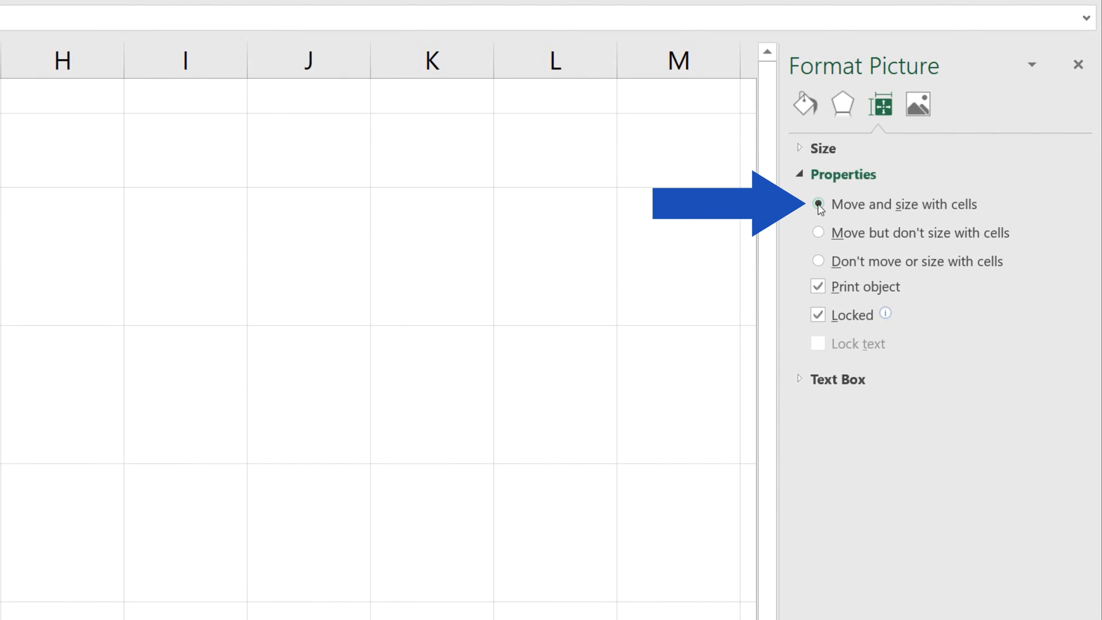